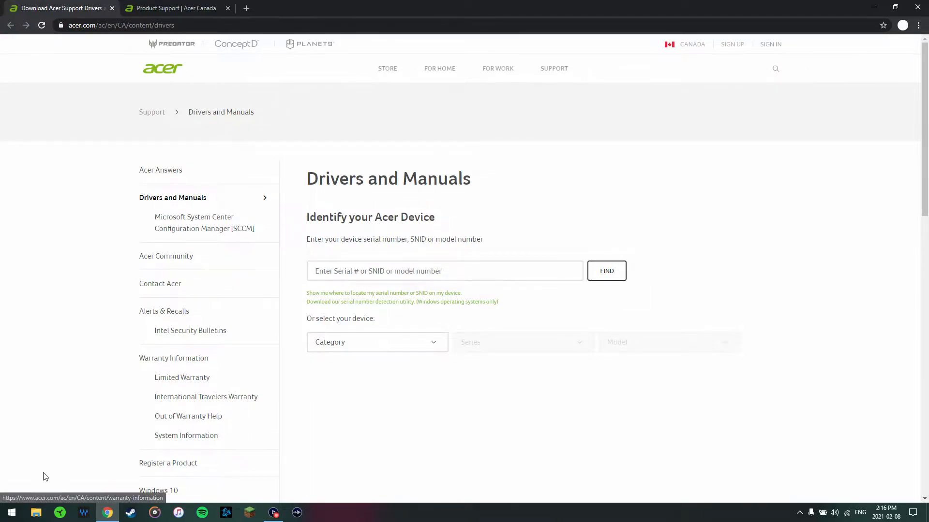
Step: Show and dismiss the installed apps list before returning to the laptop's product support page
left_click(10, 513)
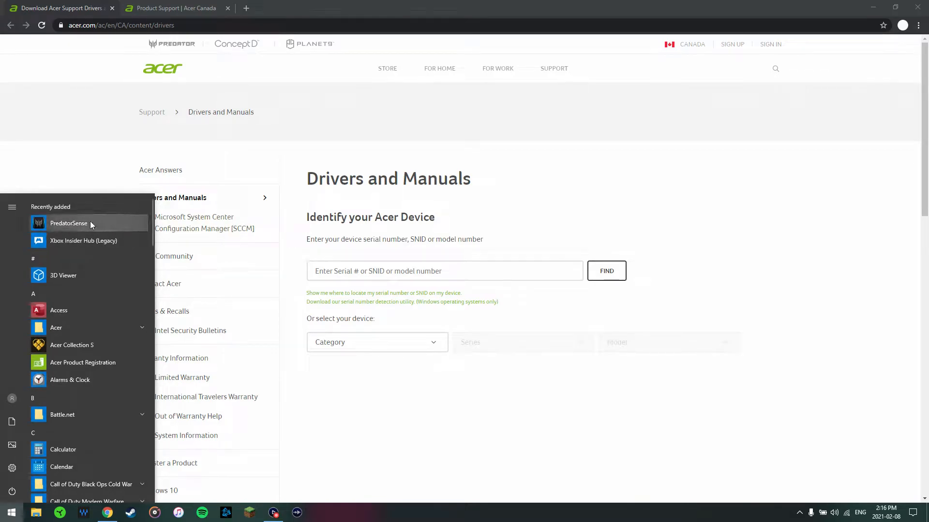
mouse_move(36, 231)
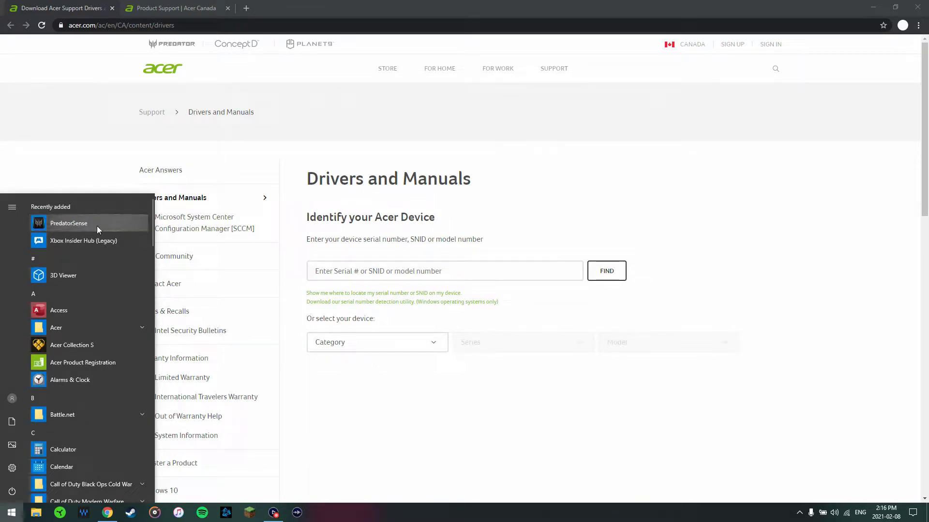
left_click(10, 513)
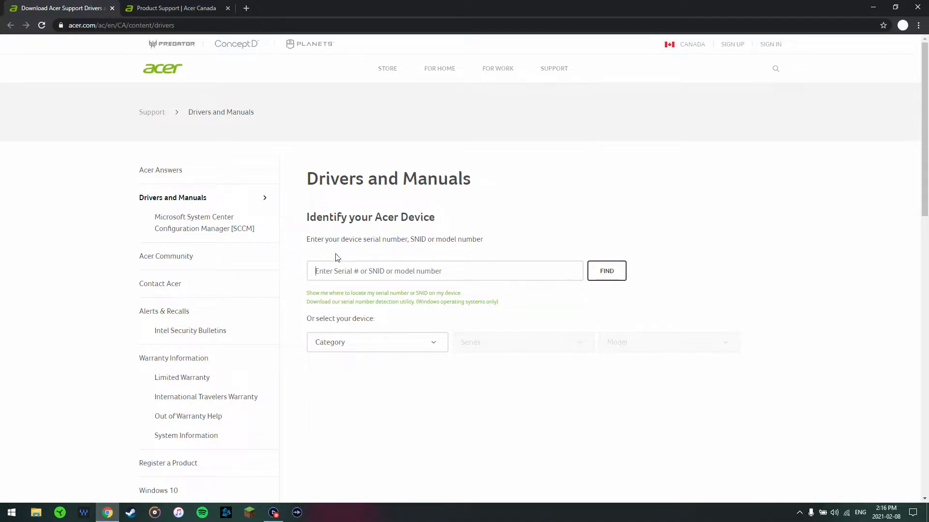
mouse_move(479, 362)
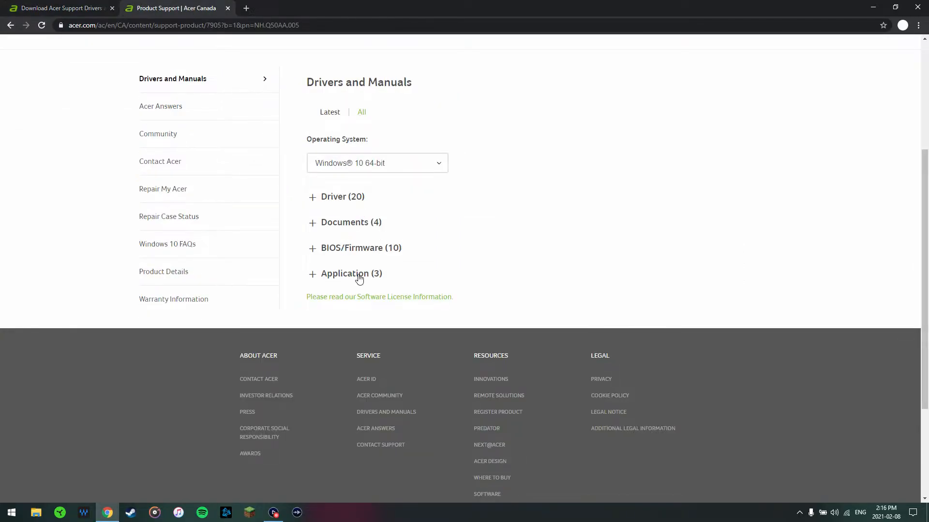
Step: Expand the Application downloads showing Predator Sense 3.00.3136, then bring up the Downloads folder
left_click(344, 272)
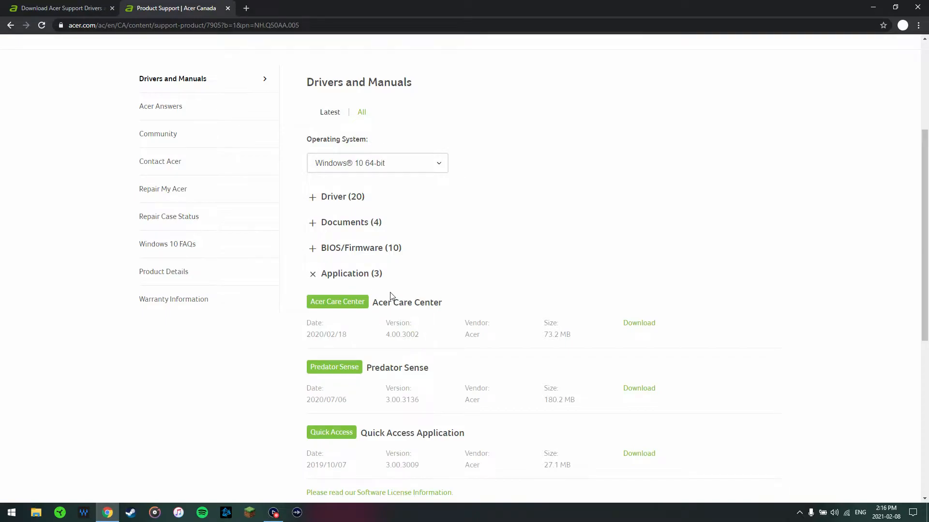
scroll("down", 3)
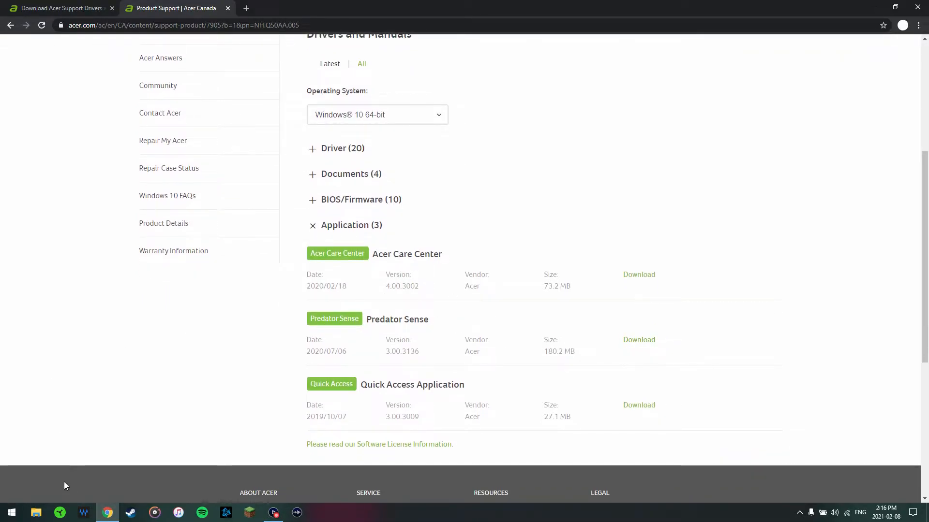
left_click(36, 513)
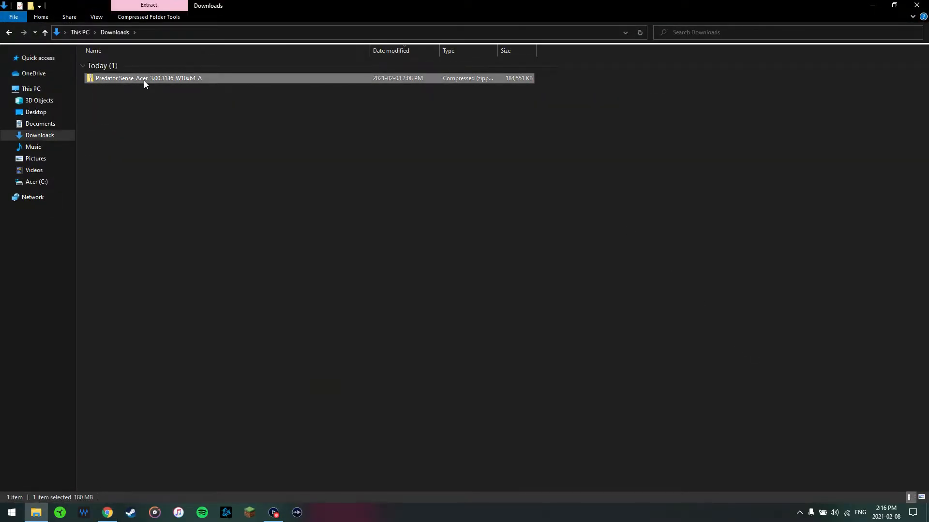
Step: Open the Predator Sense zip's inner folder and launch its Setup application
double_click(148, 77)
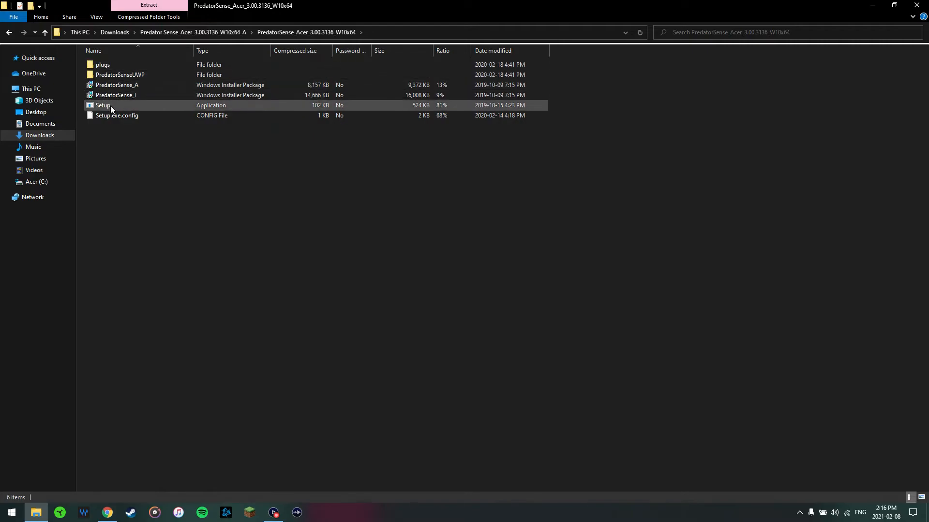
left_click(102, 105)
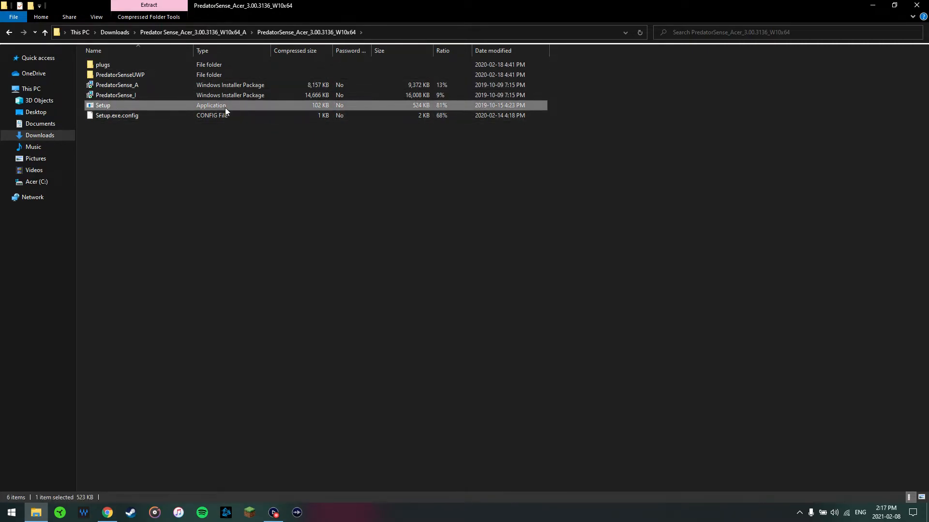
mouse_move(225, 110)
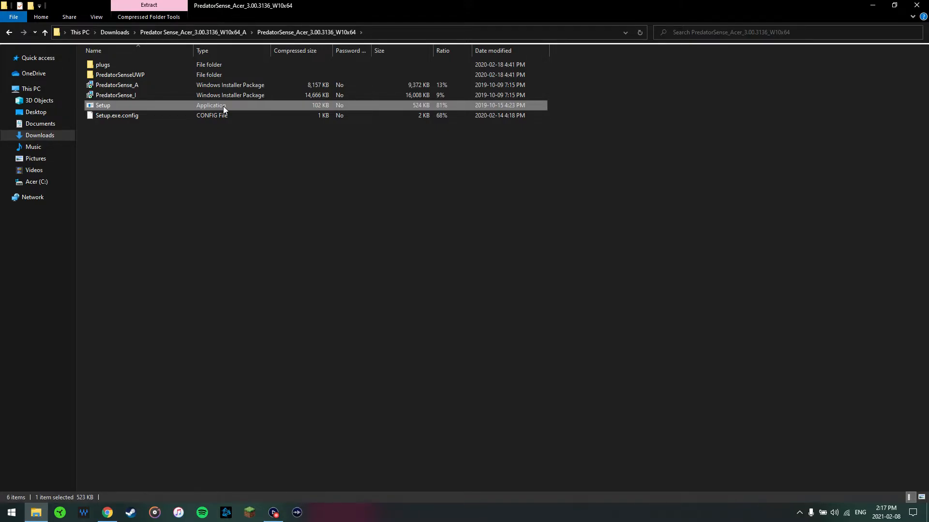
double_click(103, 104)
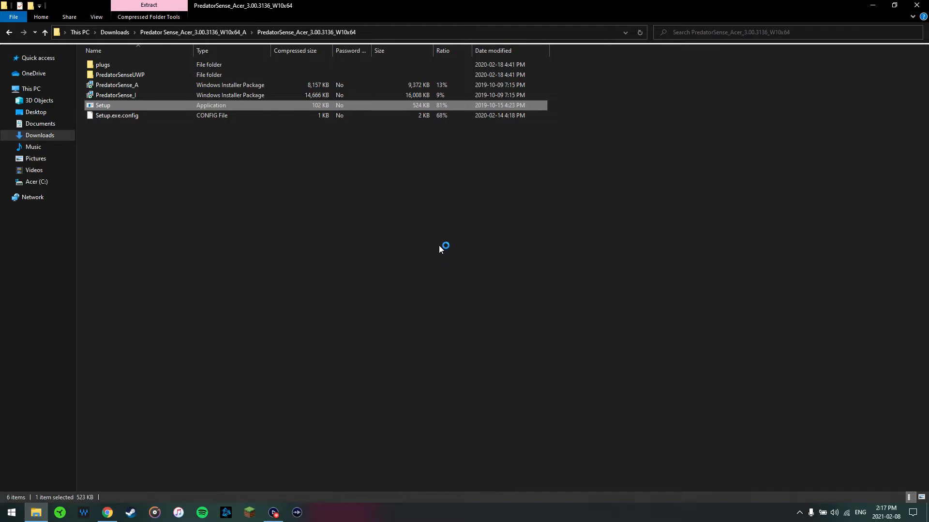
Step: Cancel the removal wizard on the Ready to remove page, confirm with Yes, and Finish
double_click(102, 106)
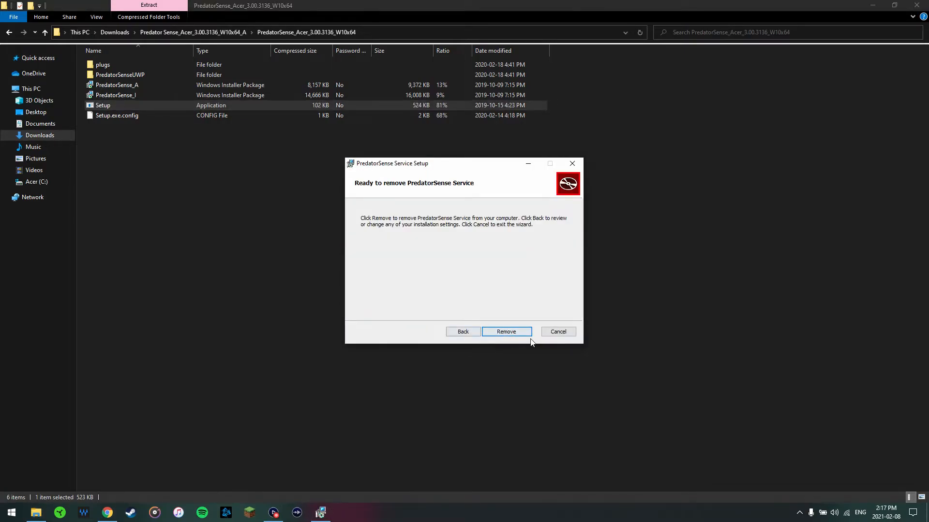
mouse_move(825, 305)
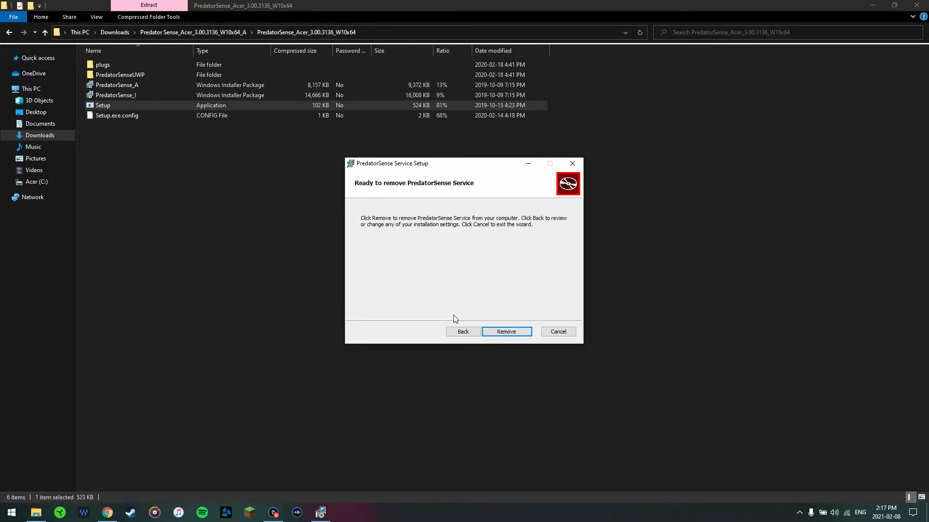
left_click(558, 331)
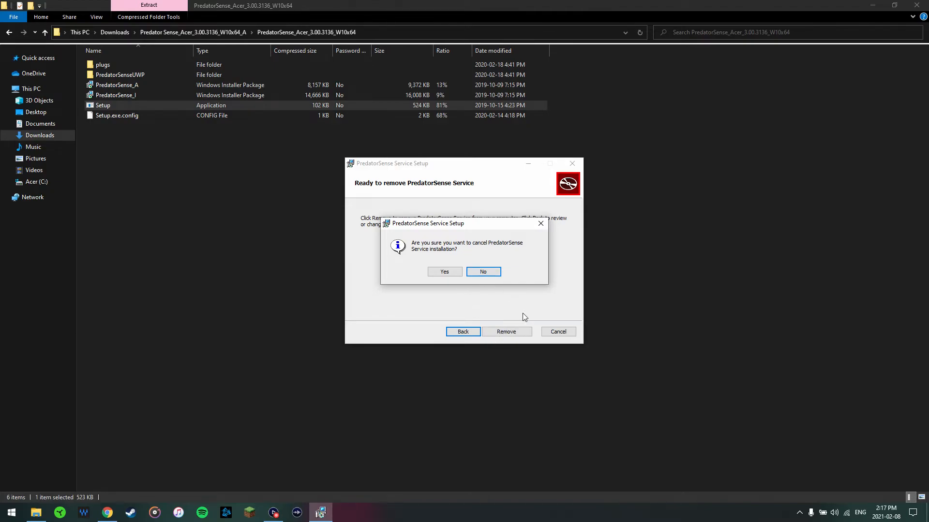
left_click(482, 271)
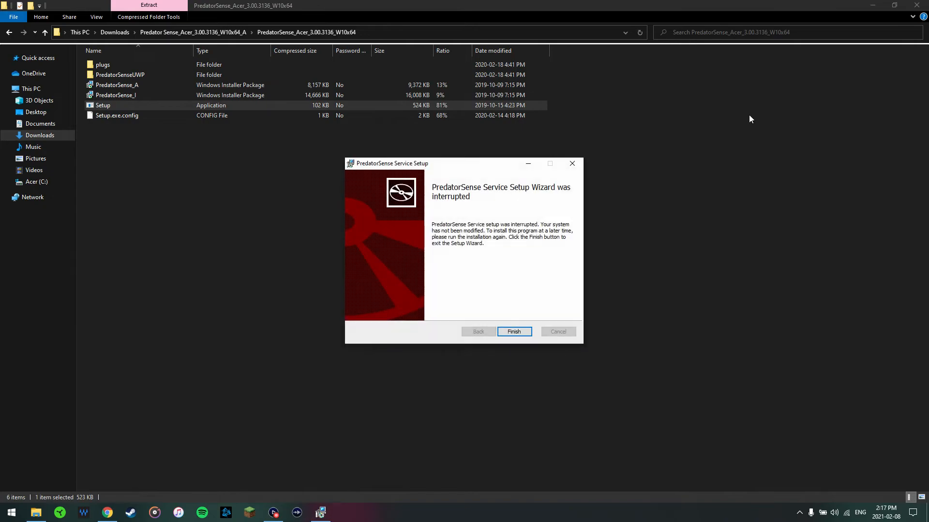
left_click(512, 331)
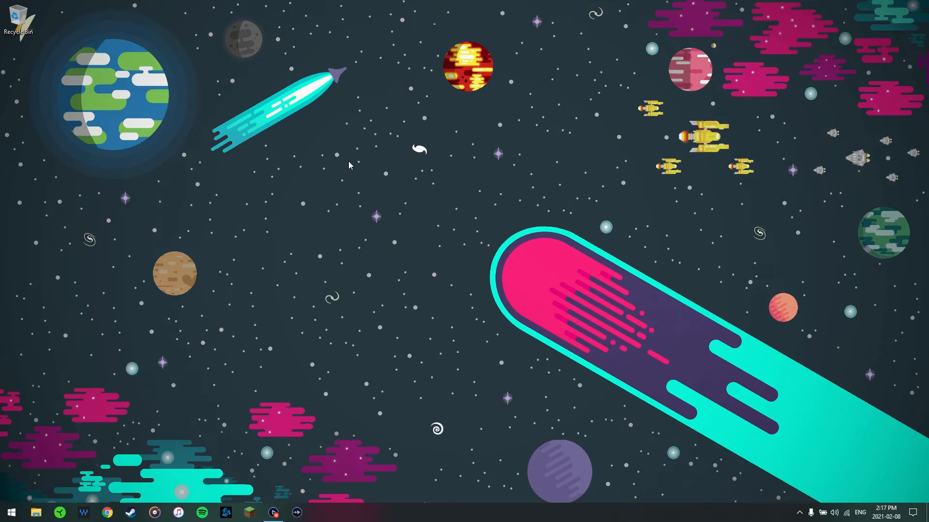
mouse_move(360, 177)
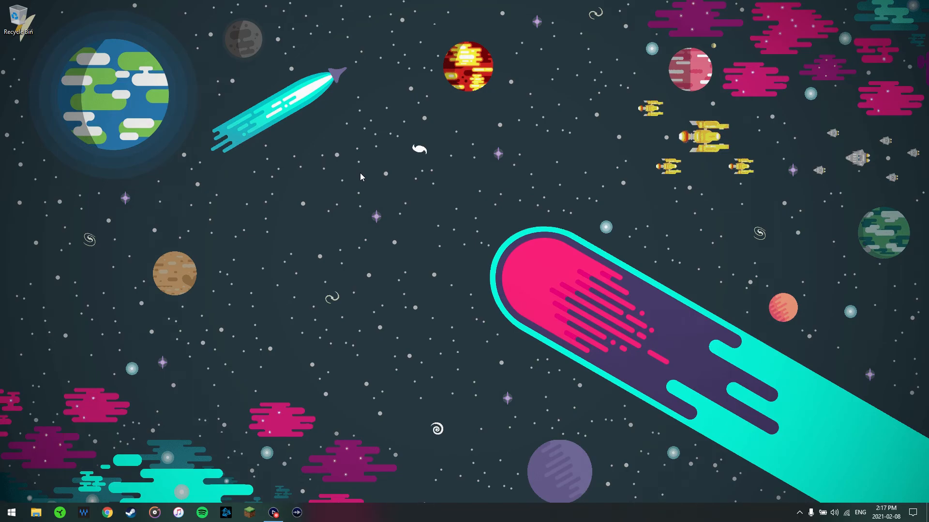
mouse_move(573, 217)
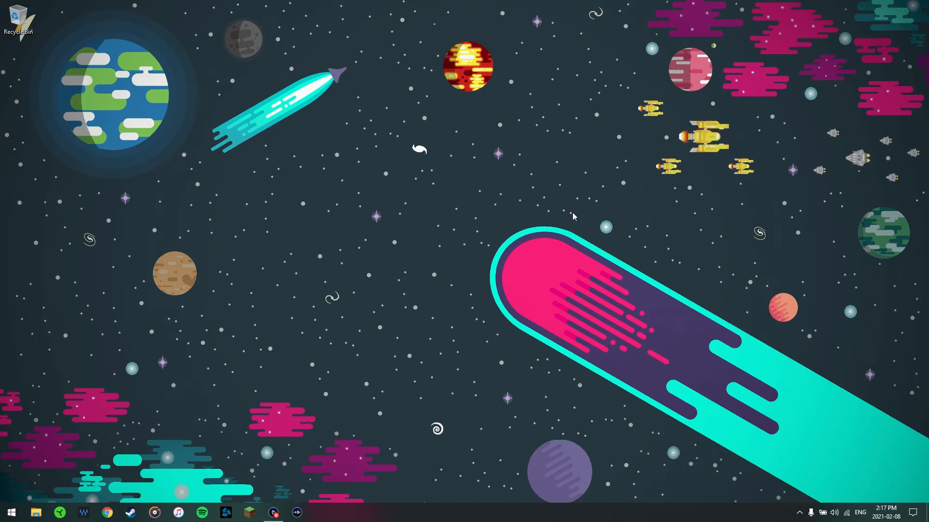